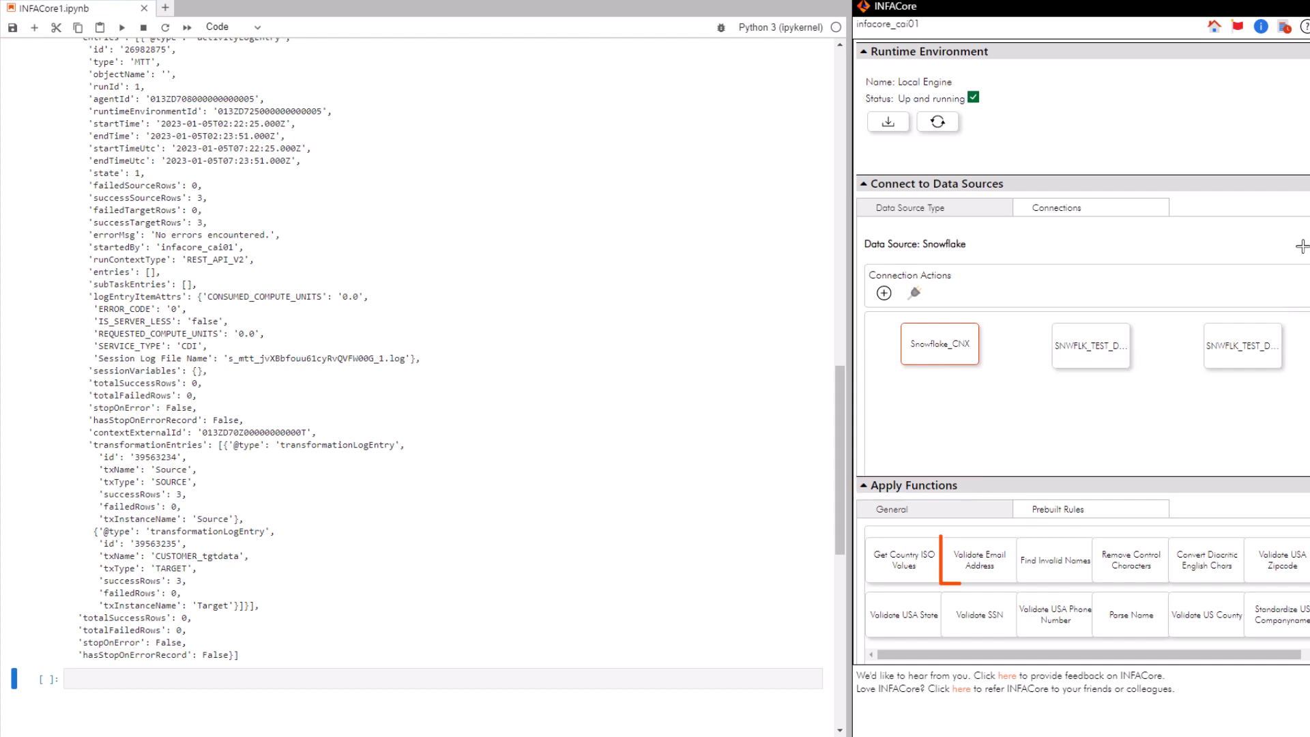
Fill the Validate Email Address form with source data object 'snow_do' and column 'email'
left_click(977, 559)
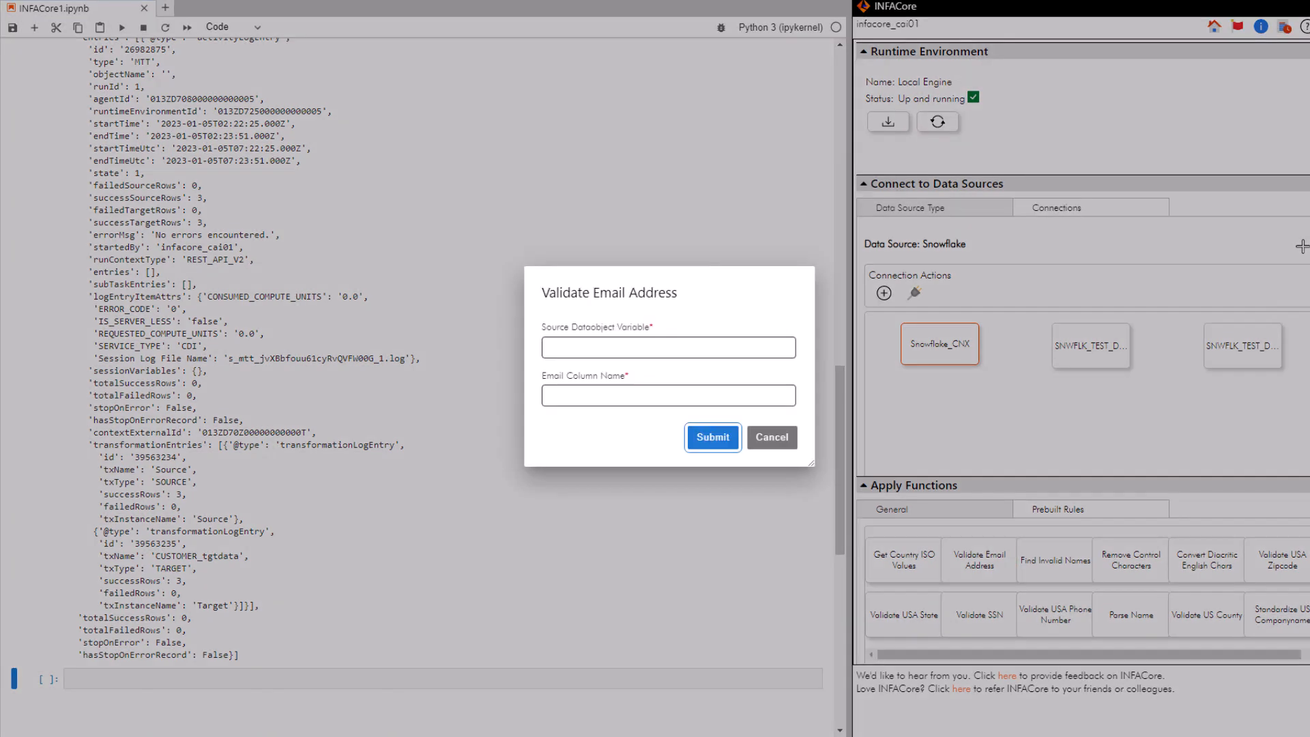
left_click(667, 347)
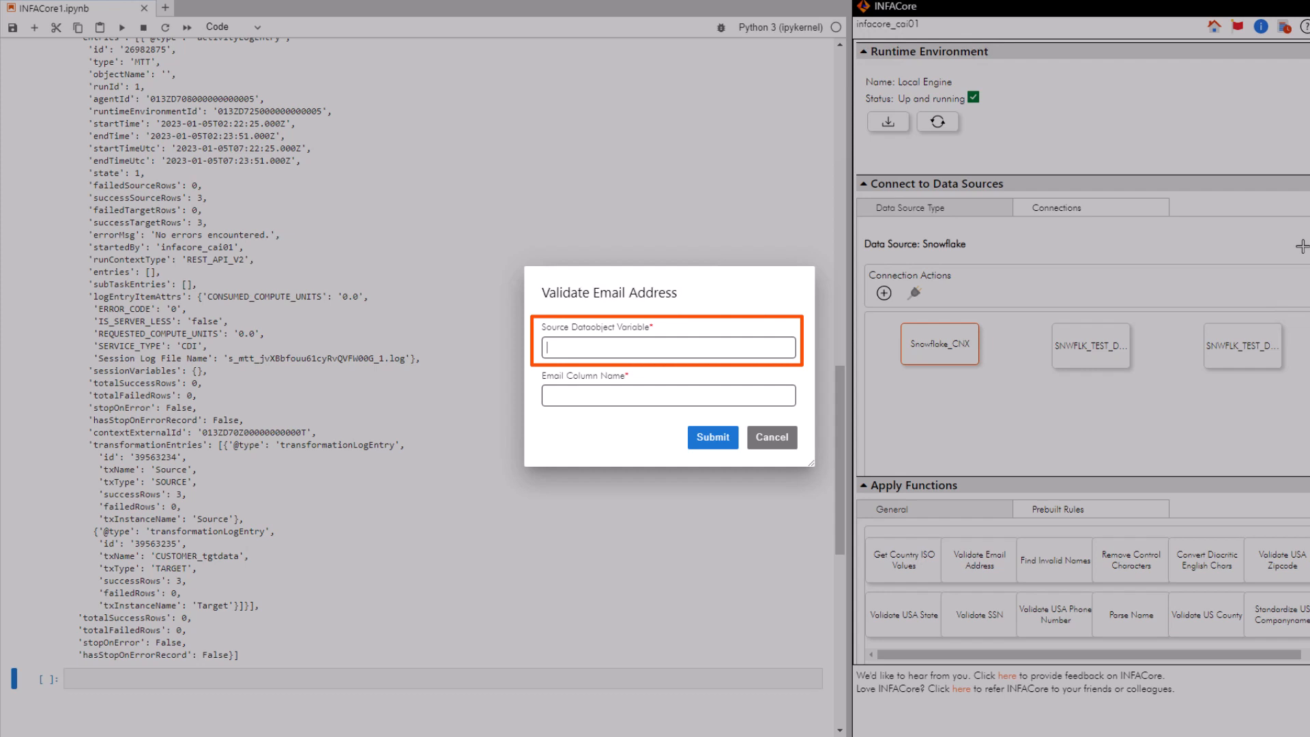
type("snow_do")
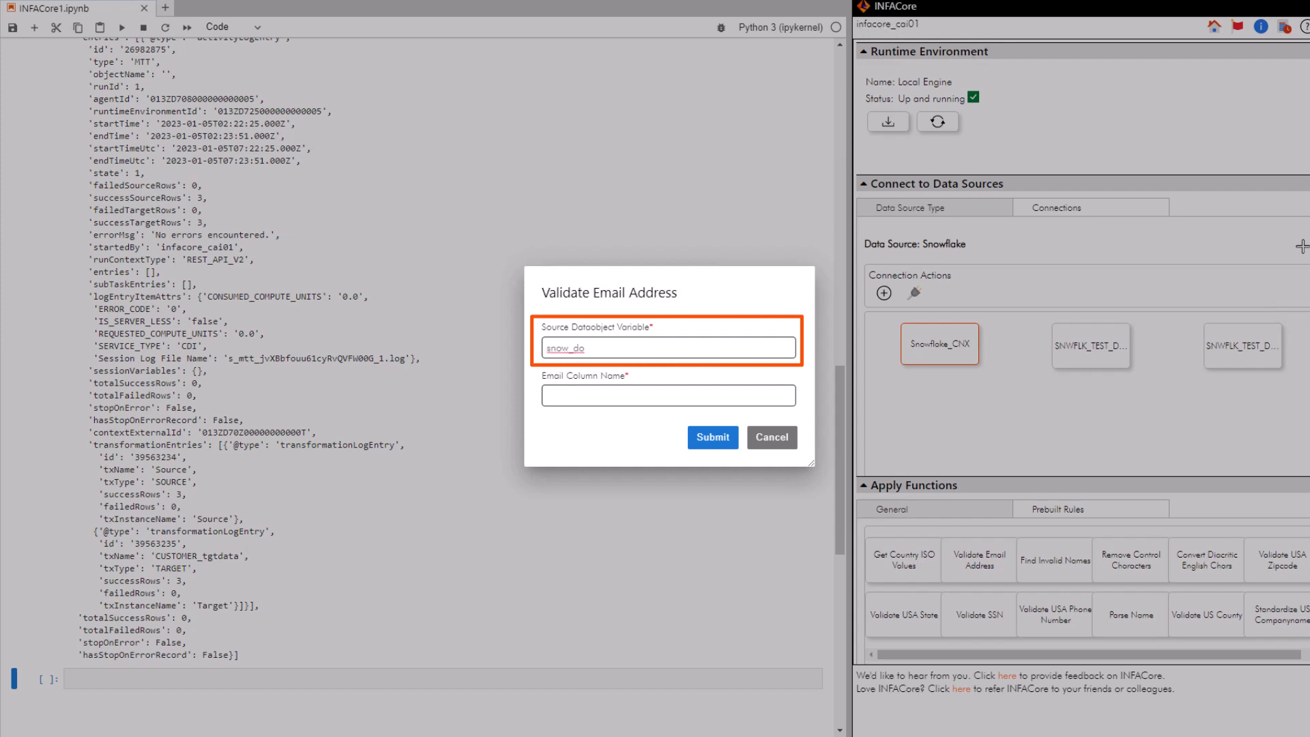
left_click(667, 395)
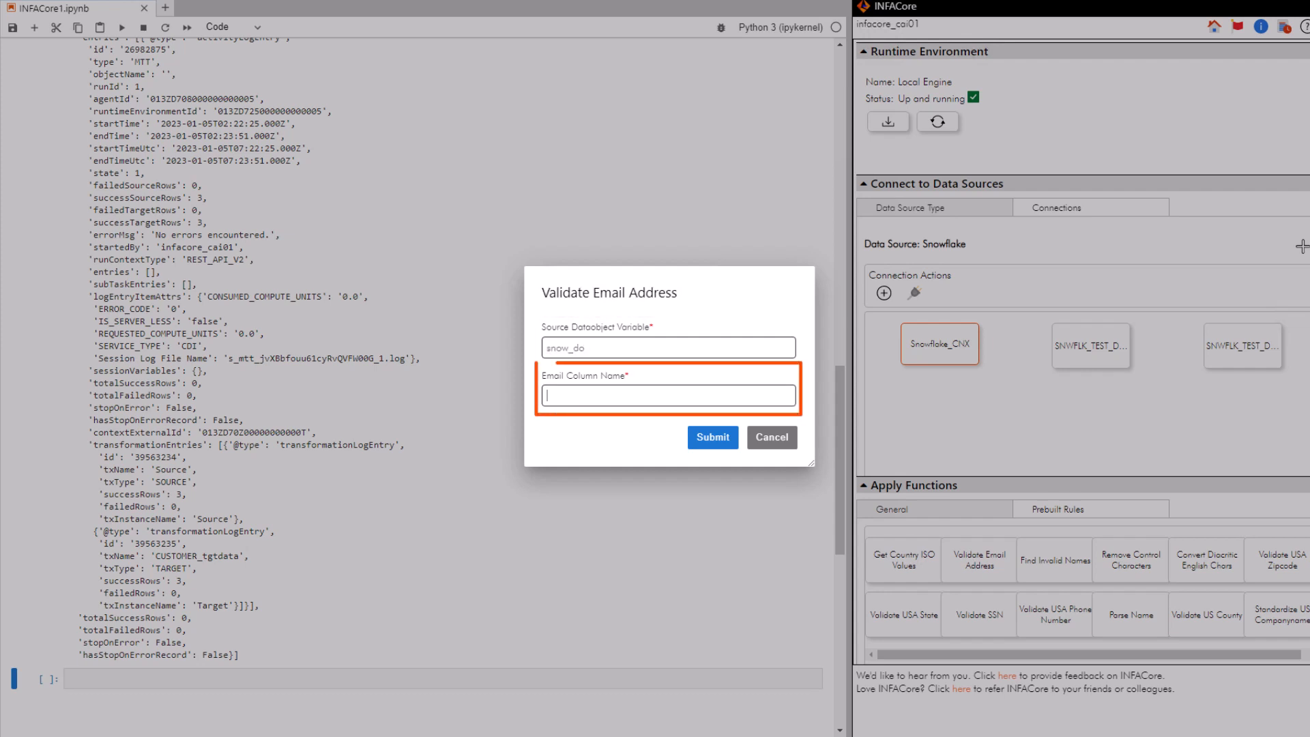
type("email")
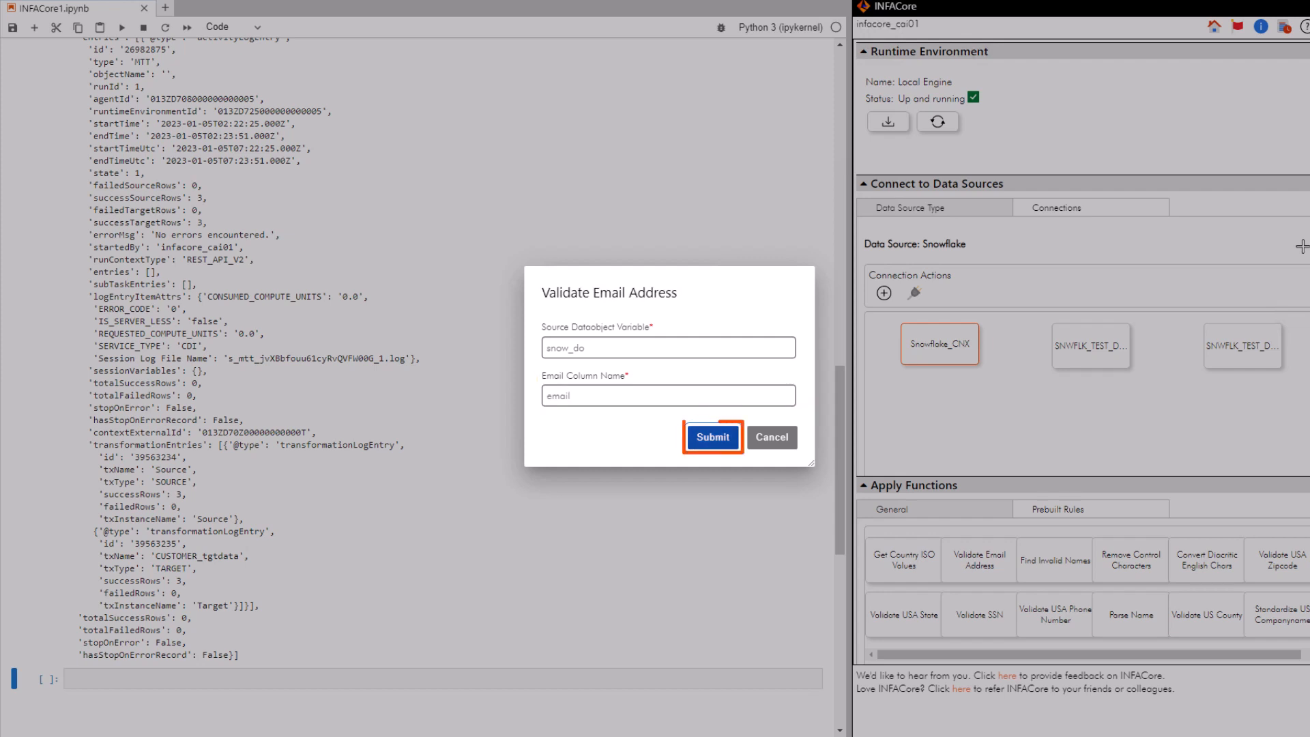
Submit the form and run the generated validate_email_address cell on snow_do
left_click(711, 436)
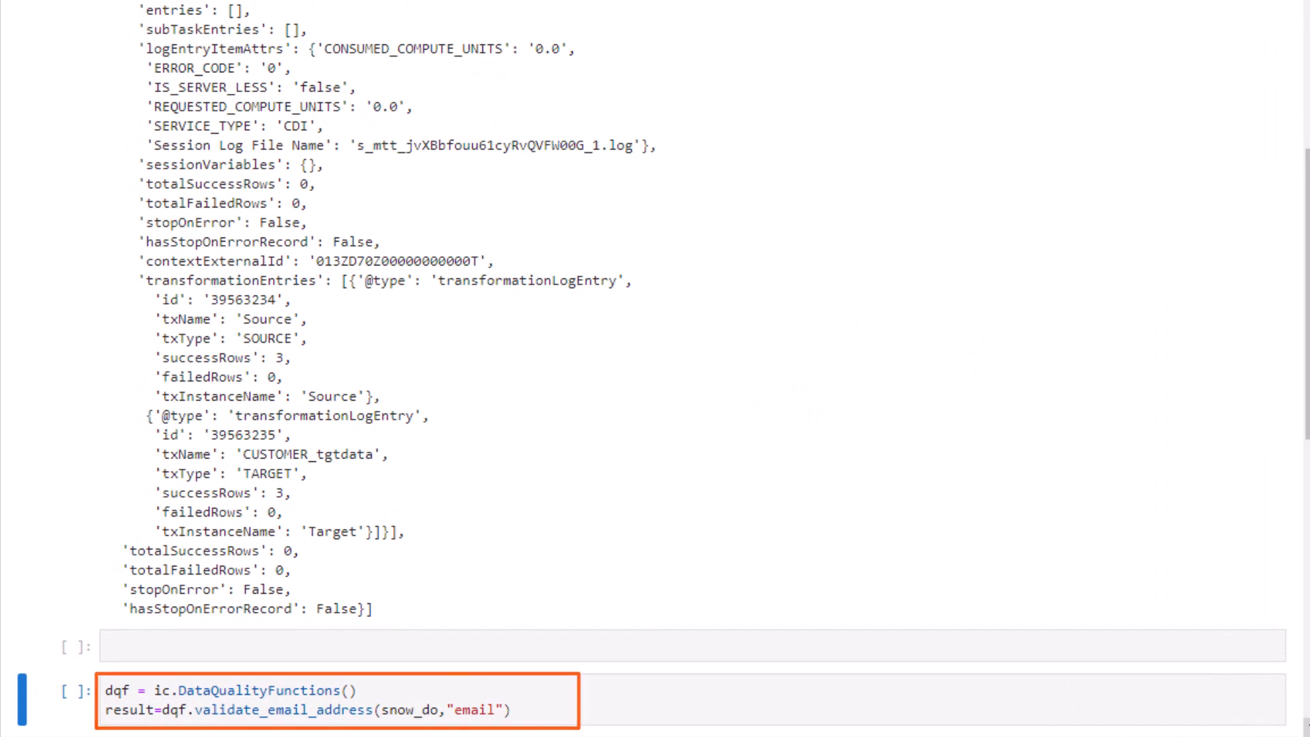
scroll("up", 3)
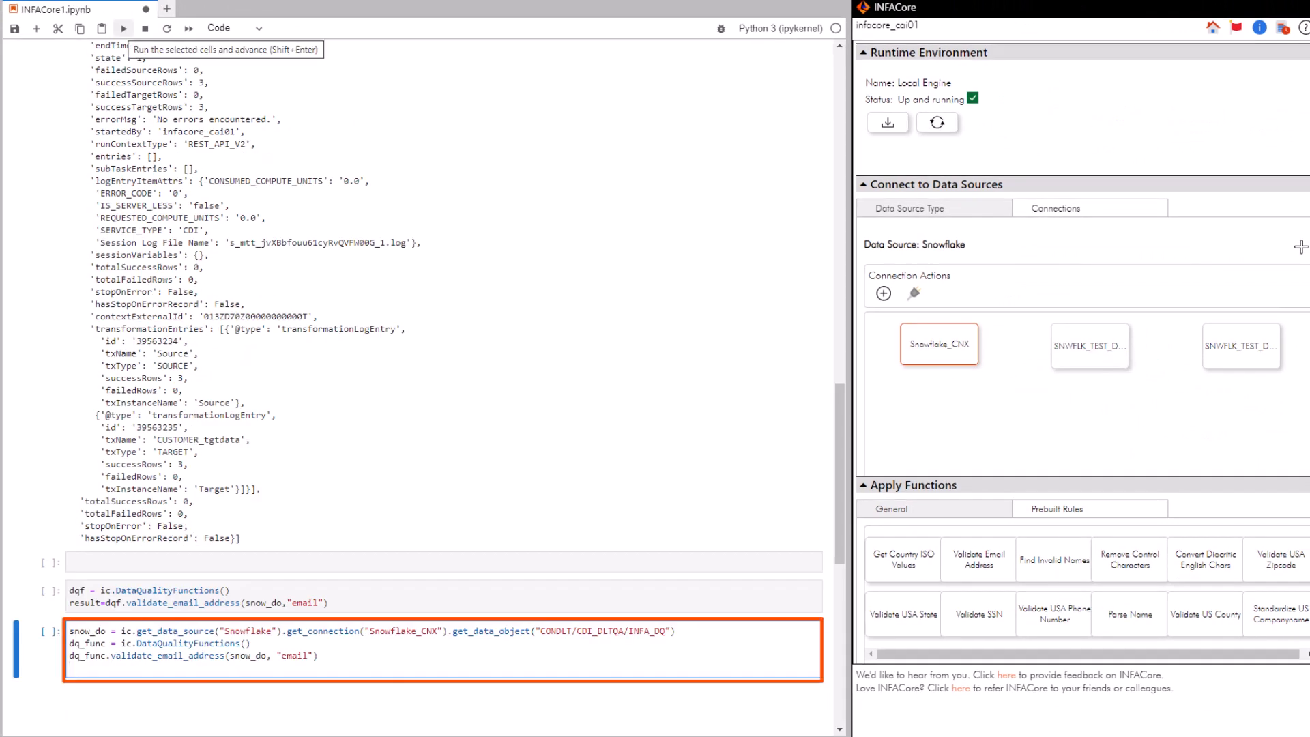
left_click(123, 28)
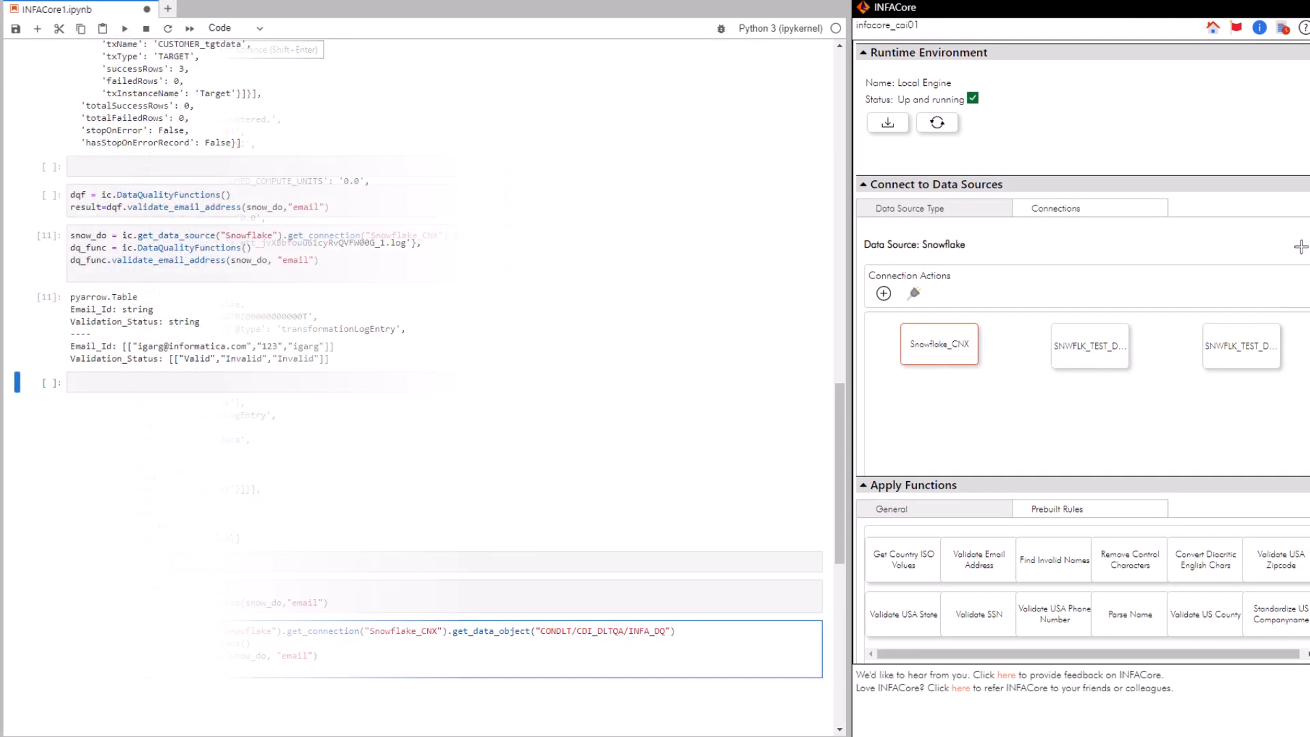